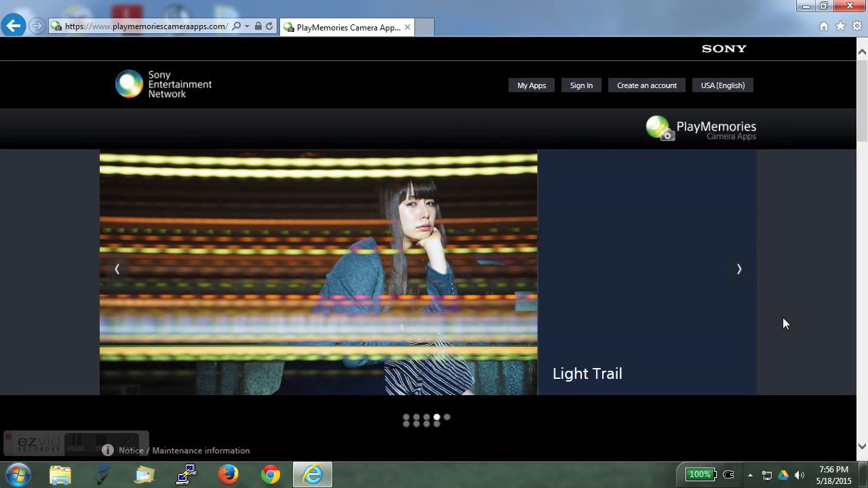
Step: Start creating a new Sony Entertainment Network account from the sign-in page
click(738, 268)
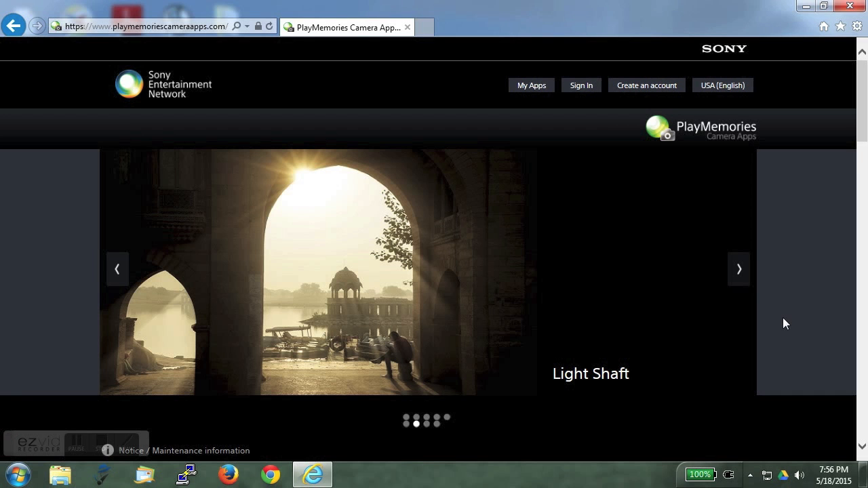
click(738, 269)
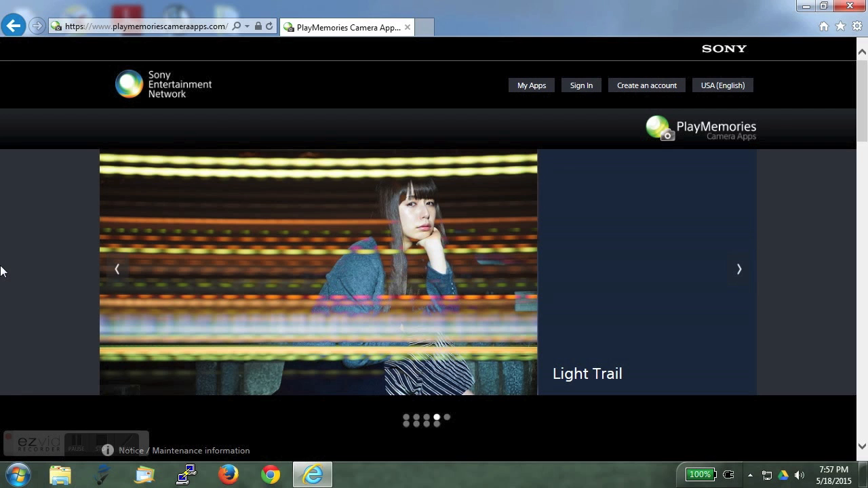
click(738, 269)
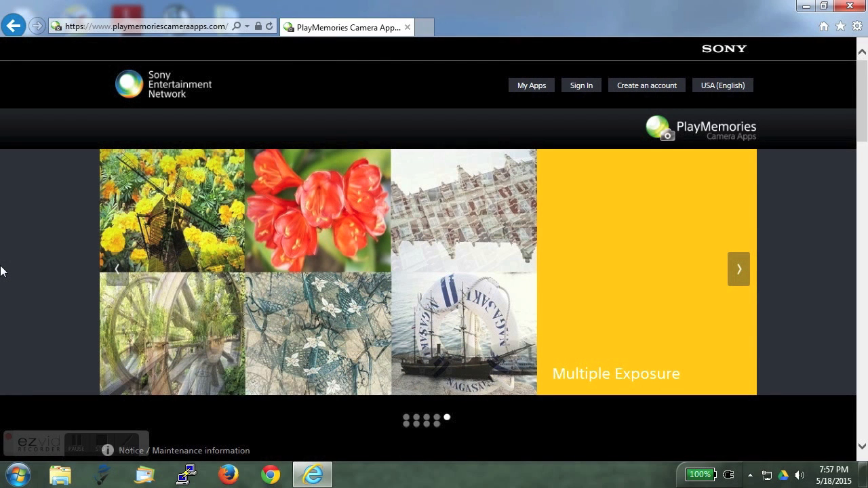
click(737, 268)
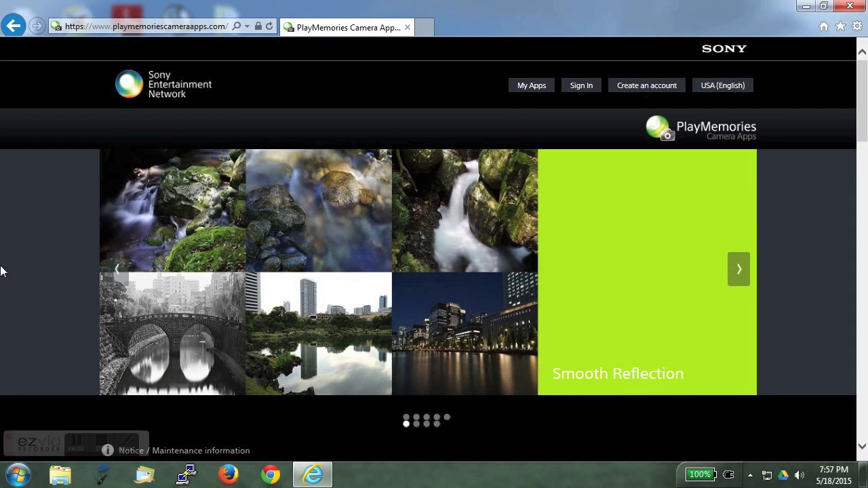
click(738, 268)
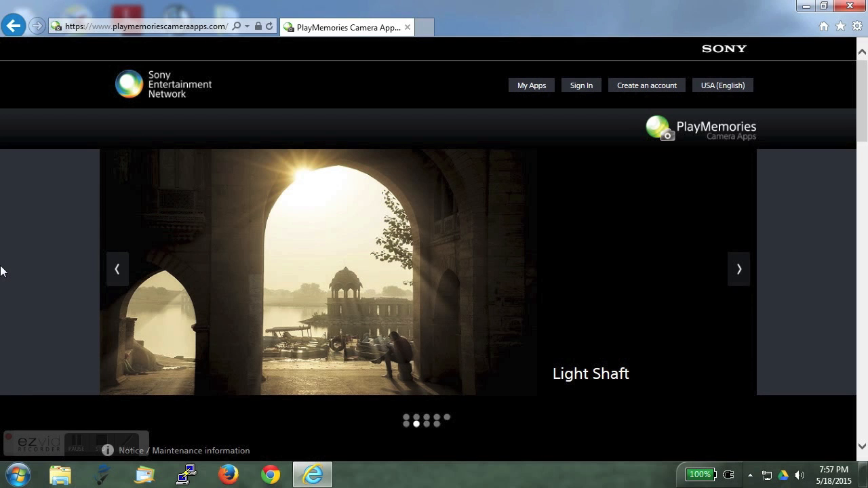
click(737, 269)
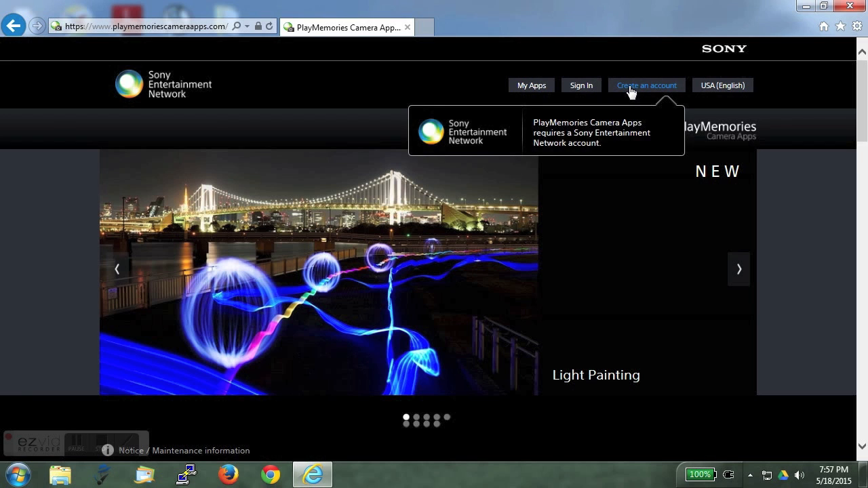
click(645, 85)
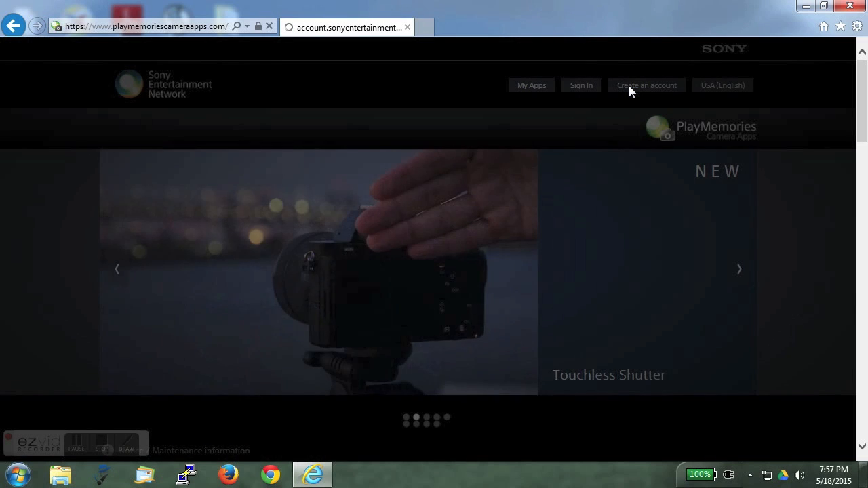
click(646, 84)
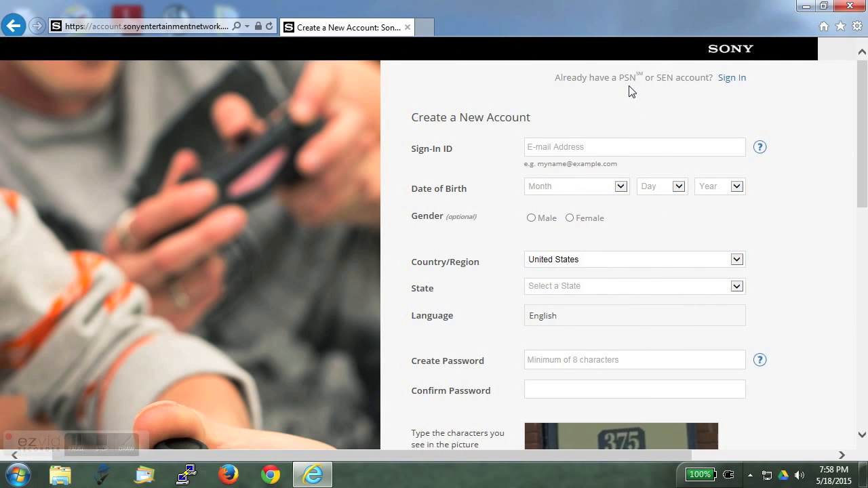
click(613, 146)
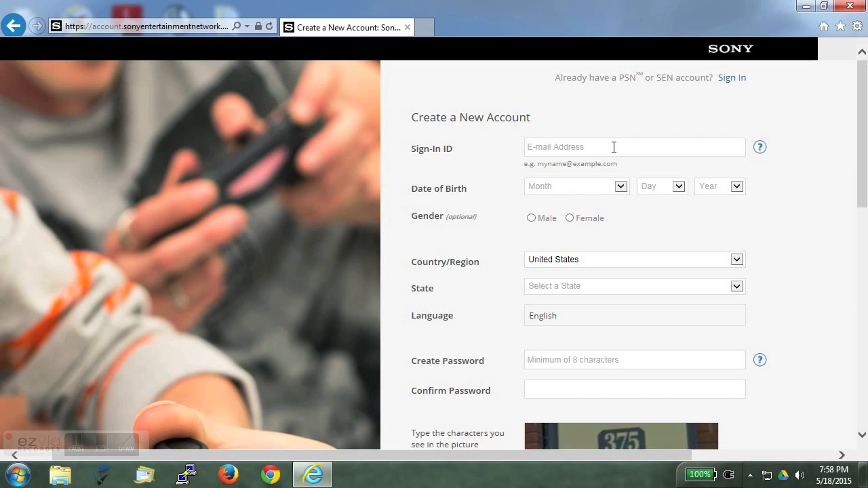
text(myname@)
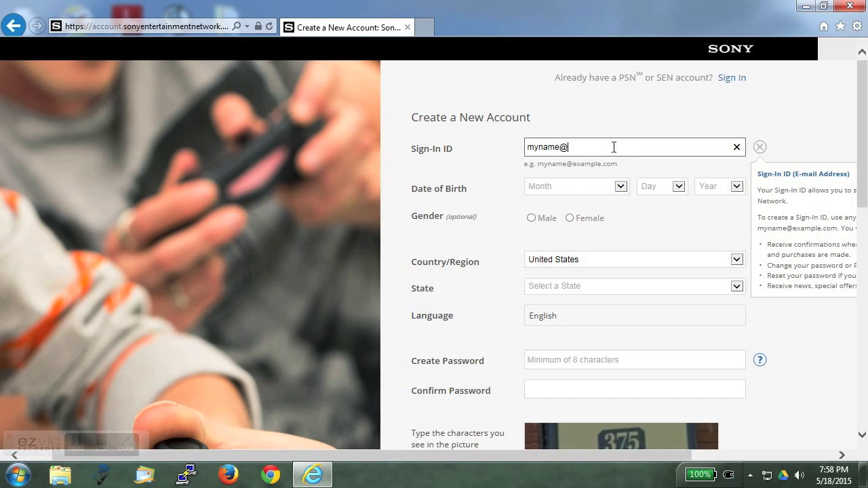
text(example.com)
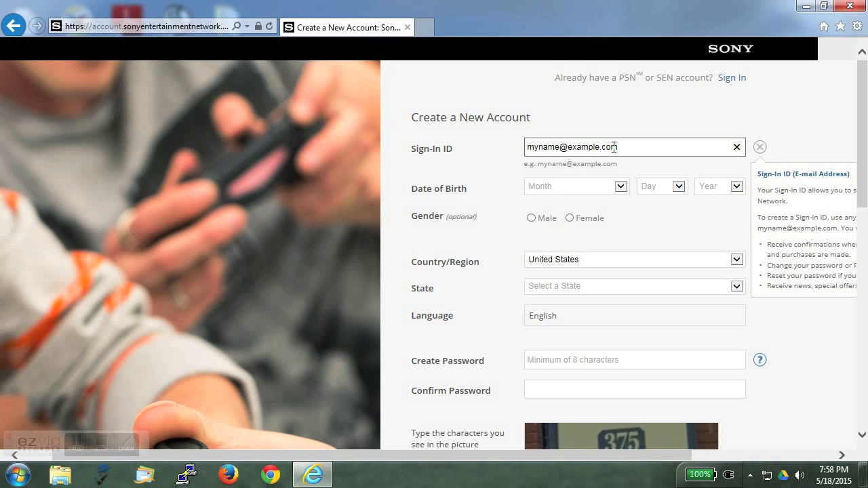
mouse_move(618, 190)
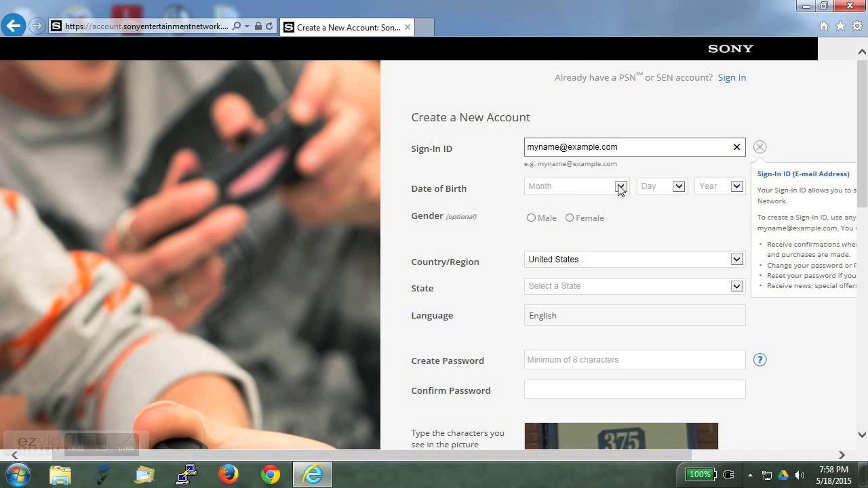
click(678, 187)
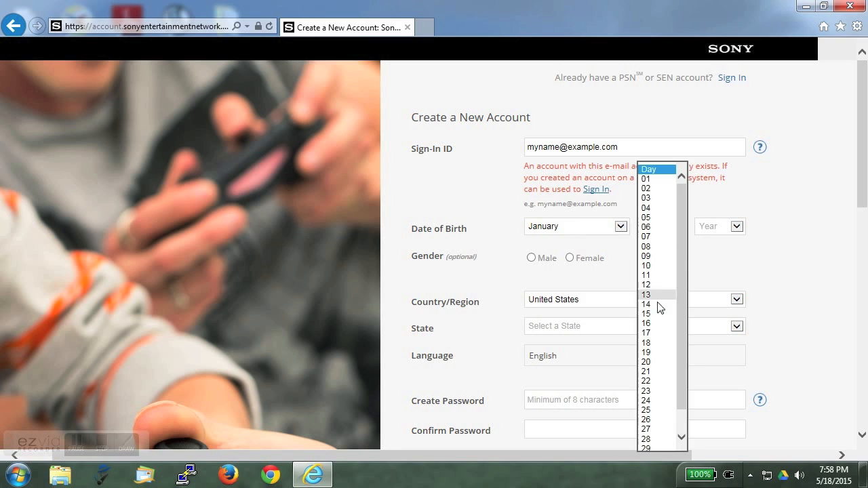
click(645, 304)
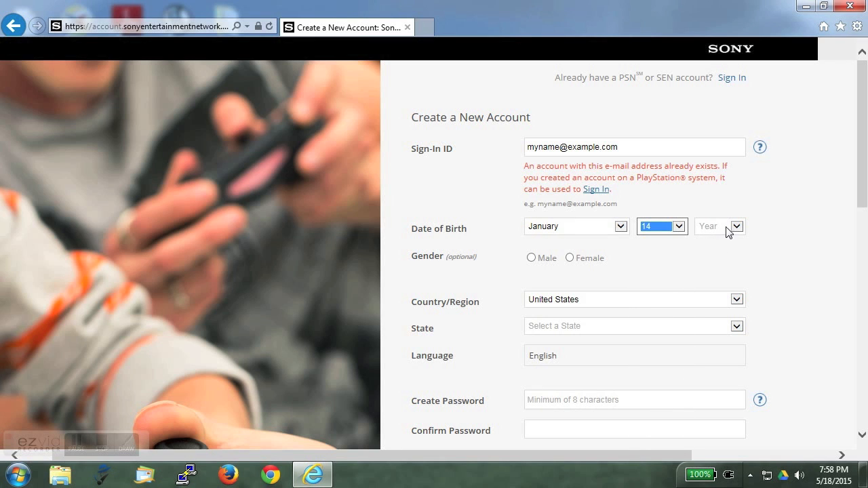
mouse_move(721, 231)
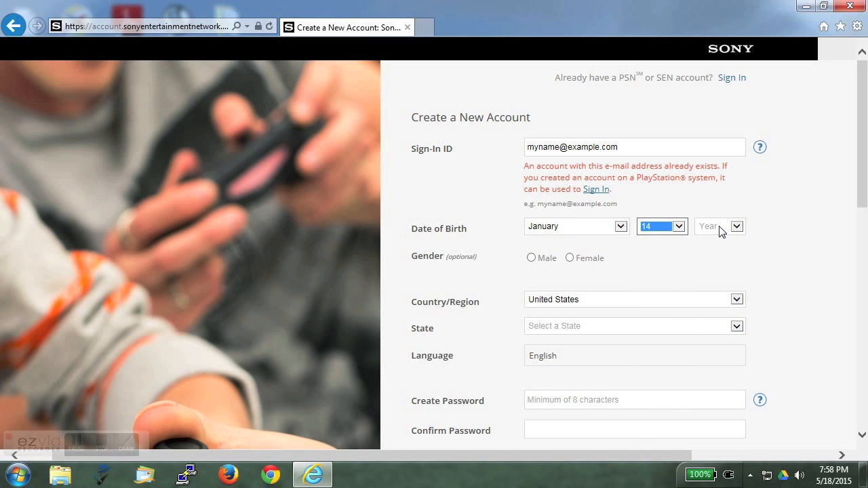
click(736, 225)
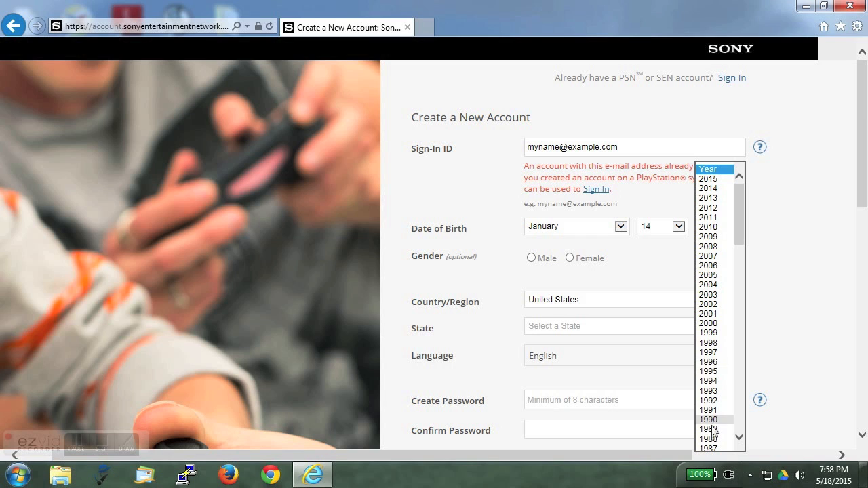
click(708, 429)
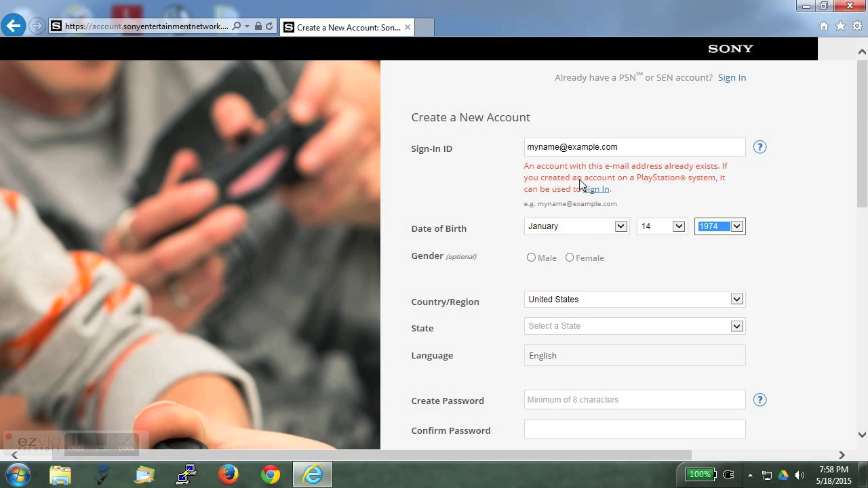
text(1111111)
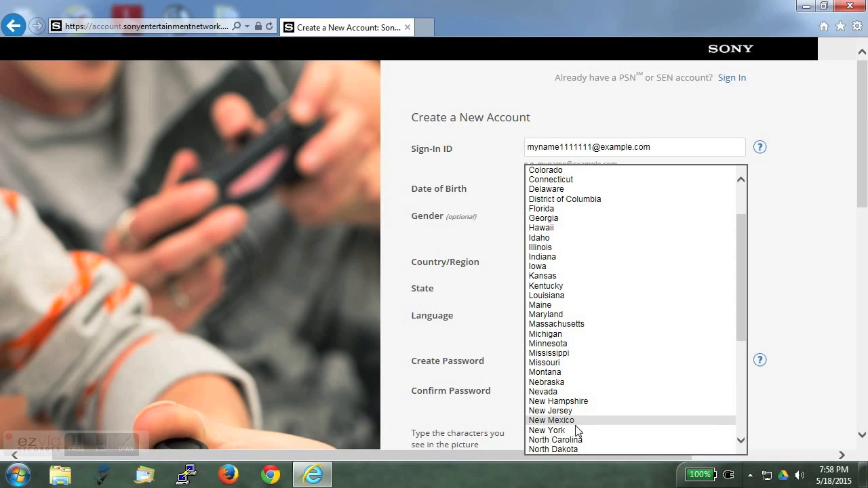
Step: Set the state to New York and fill in the password, confirmation and captcha
click(545, 430)
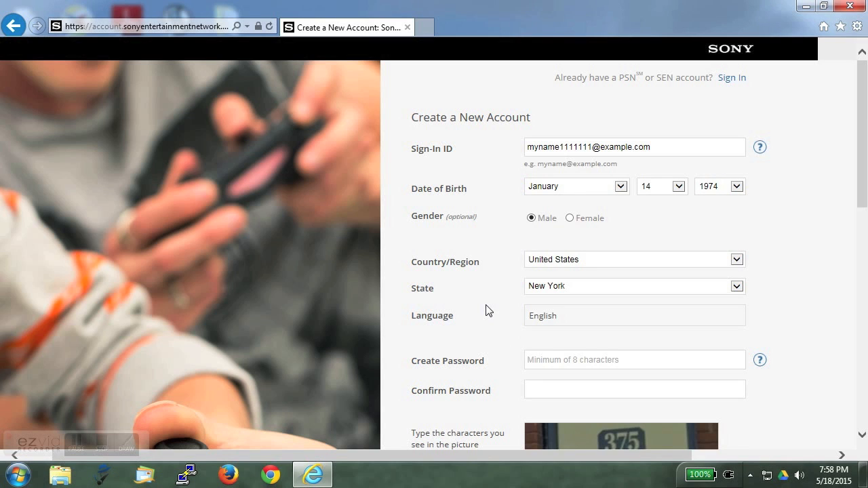
mouse_move(513, 317)
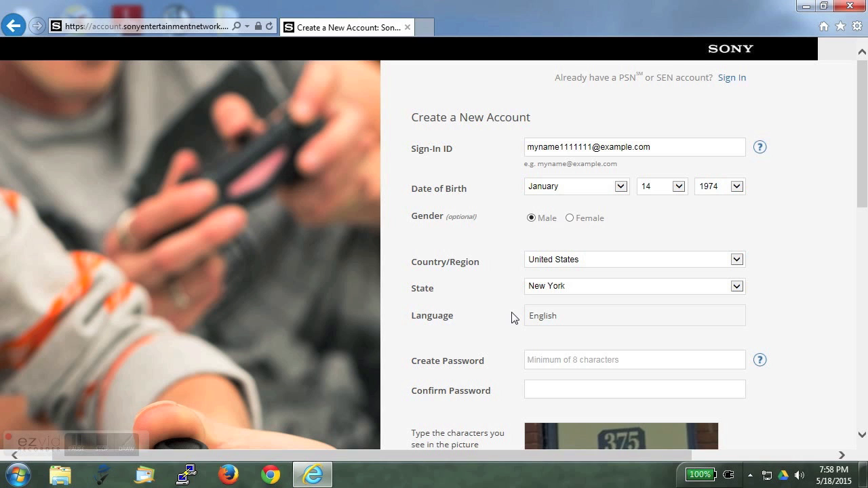
scroll(down, 3)
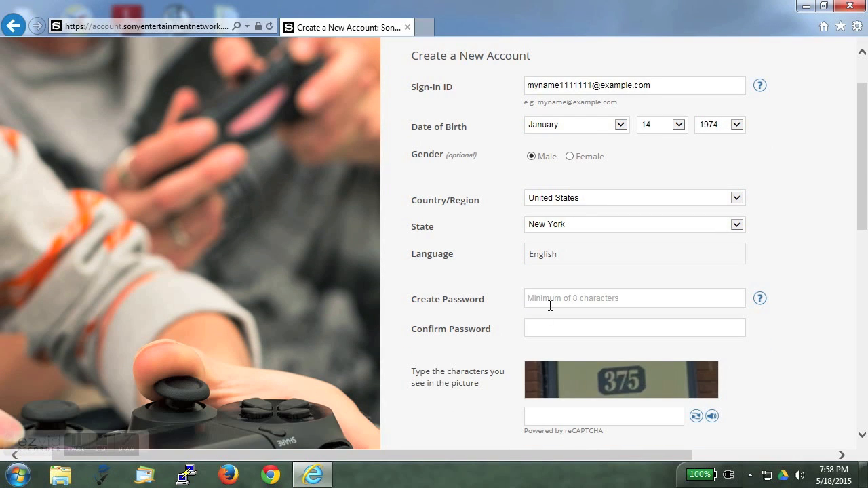
text(••••)
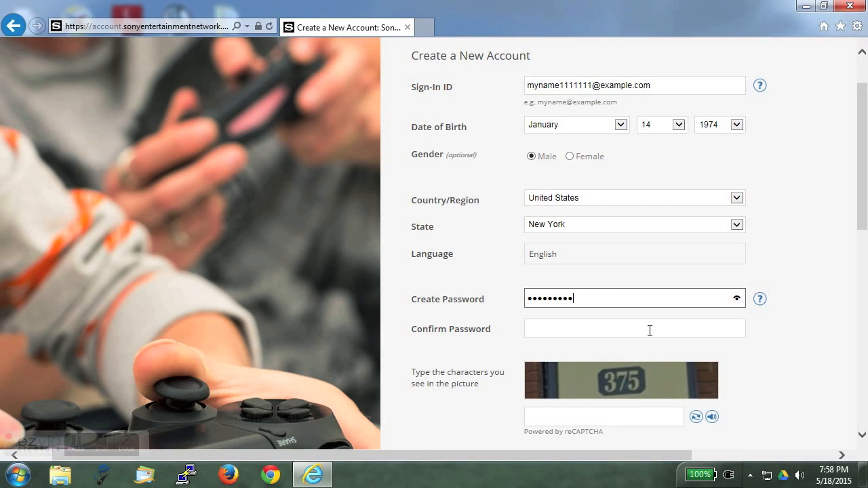
text(••••••••)
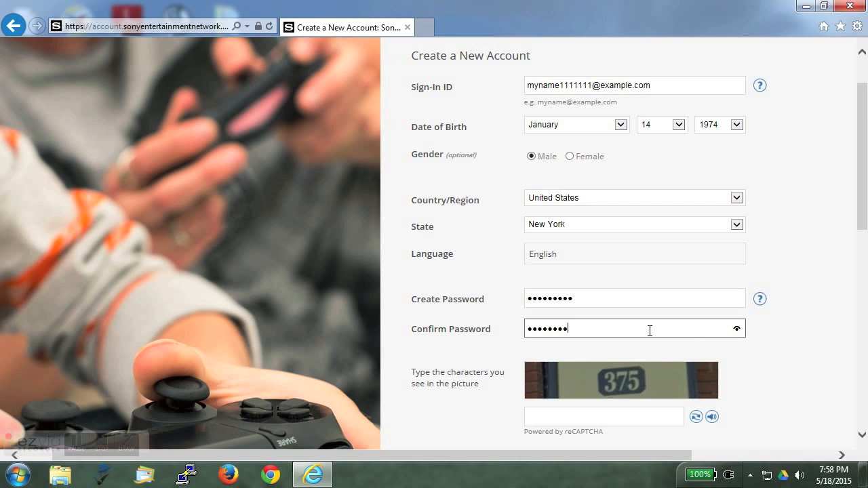
scroll(down, 3)
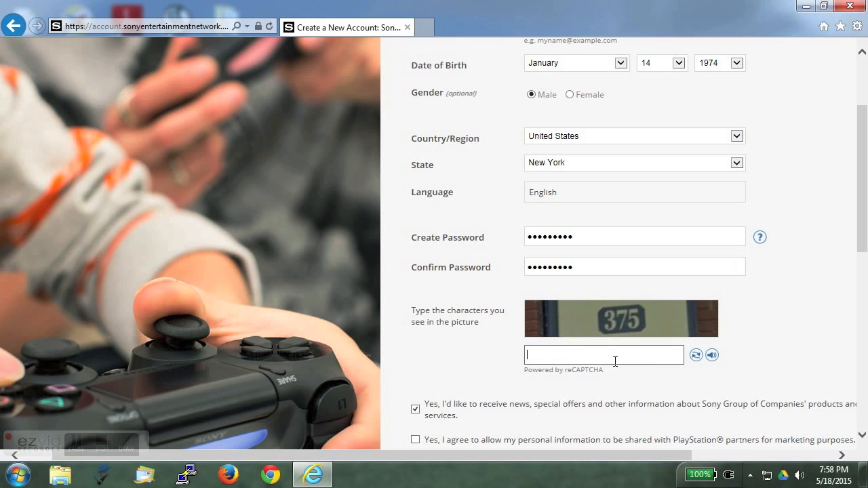
text(375)
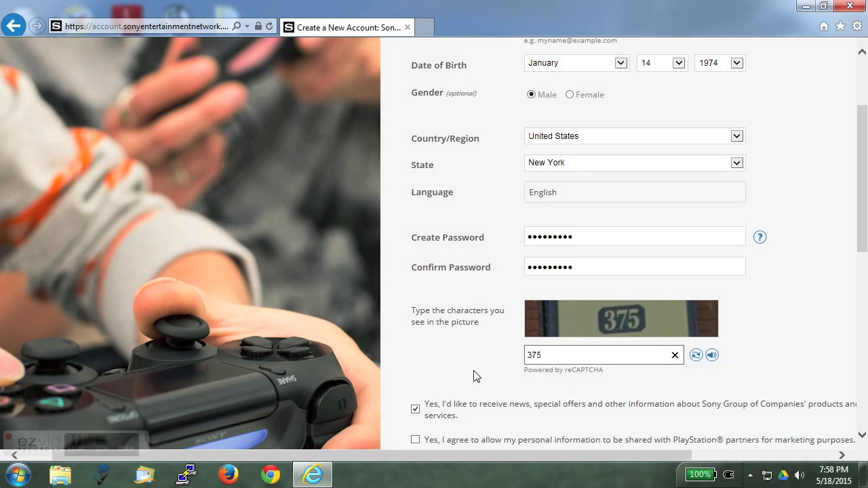
Step: Opt in to Sony news and offers and agree to create the account
scroll(down, 3)
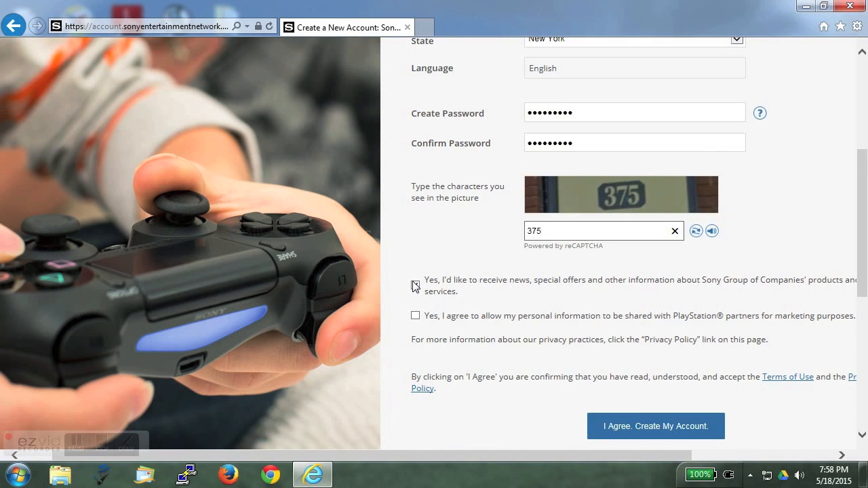
click(415, 285)
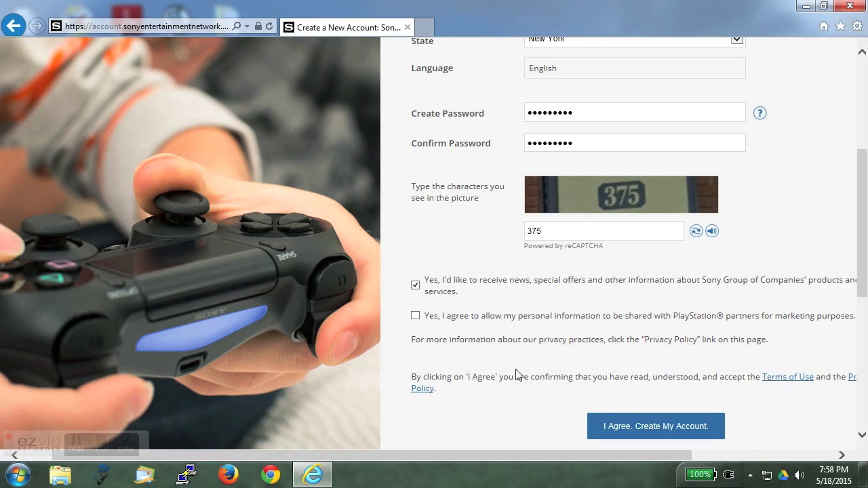
click(655, 426)
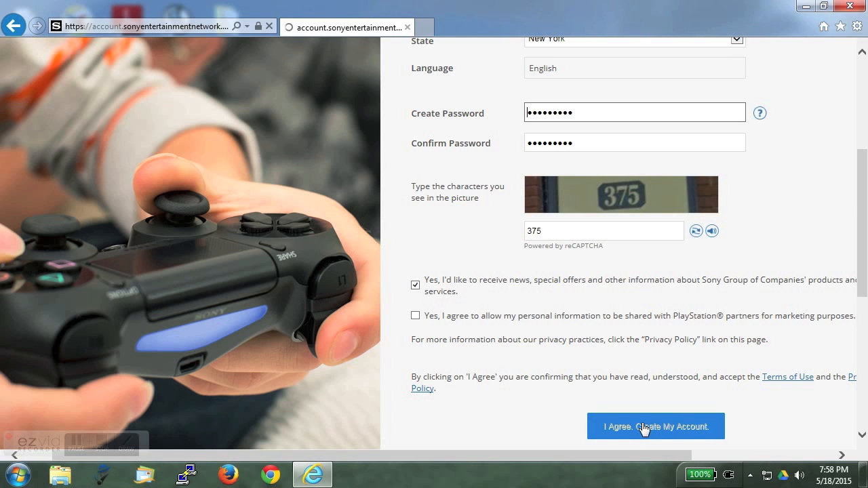
click(655, 426)
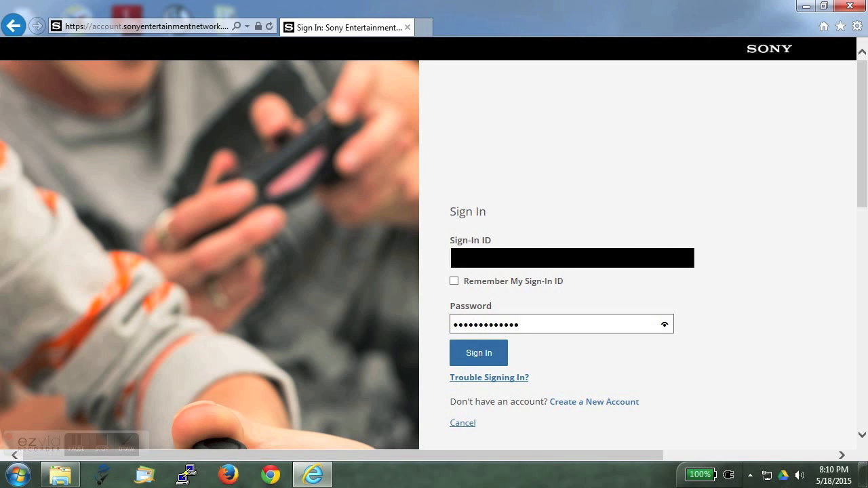
Step: Sign in with the new account and go to account management
click(477, 352)
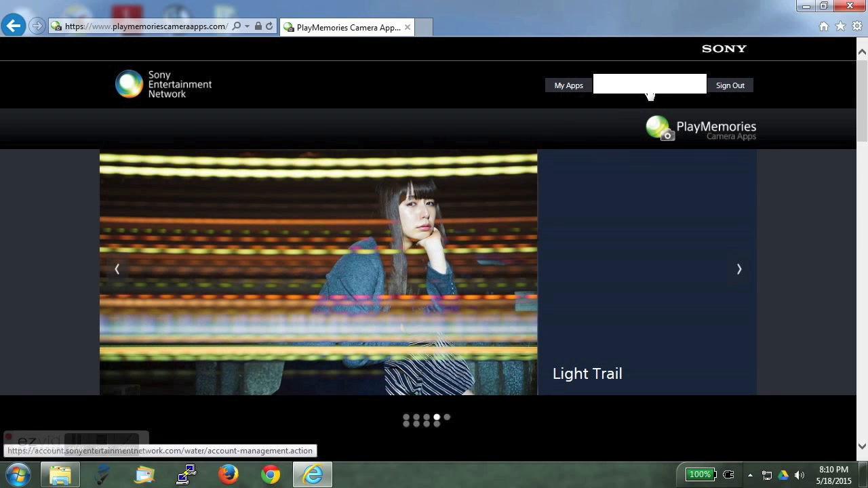
mouse_move(648, 96)
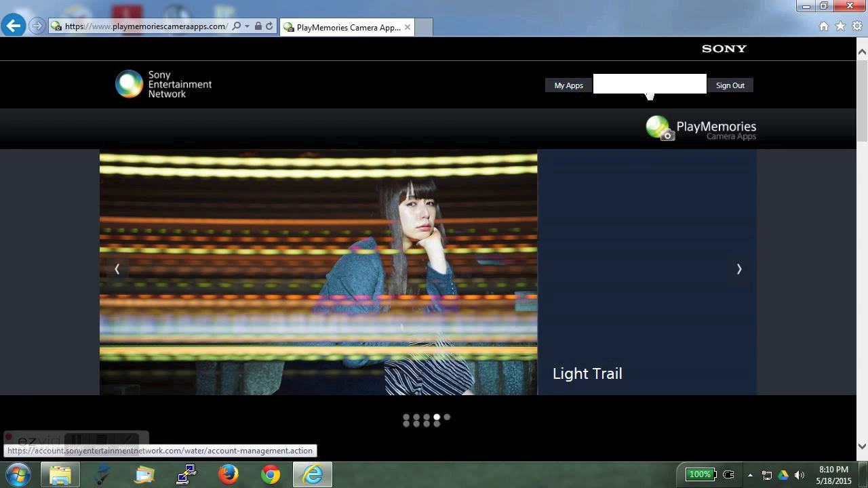
click(737, 268)
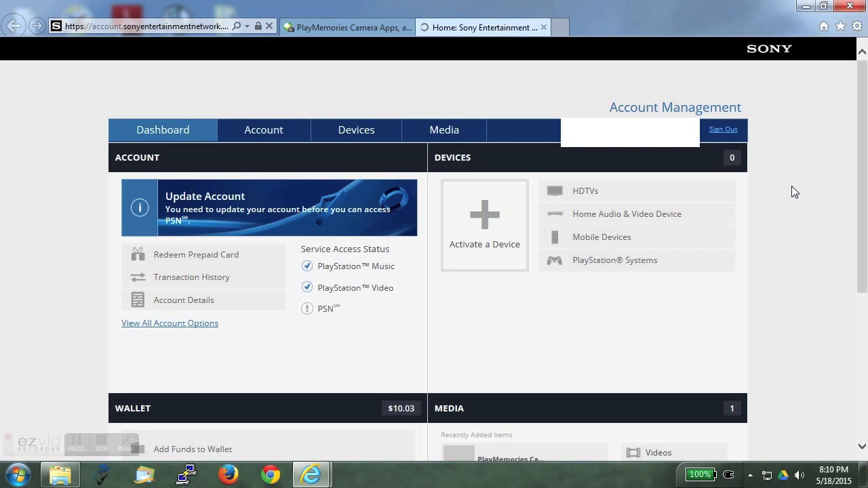
Step: Go to the wallet and choose to add funds with a prepaid card
scroll(down, 3)
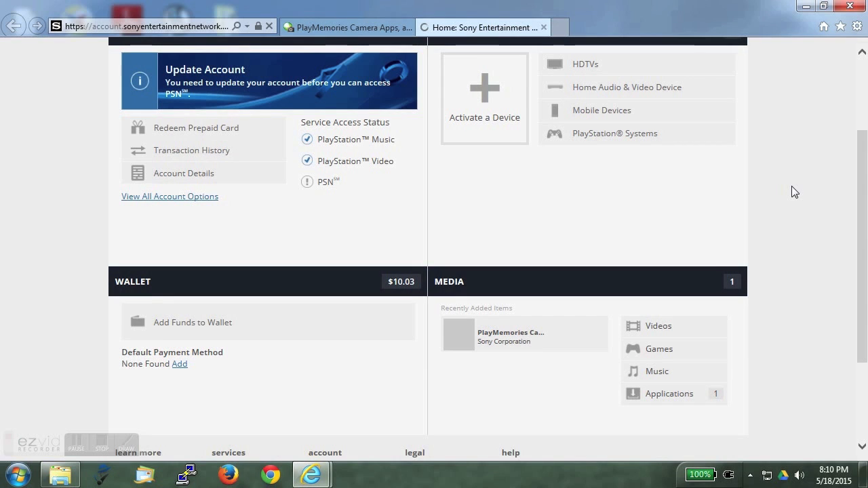
mouse_move(459, 334)
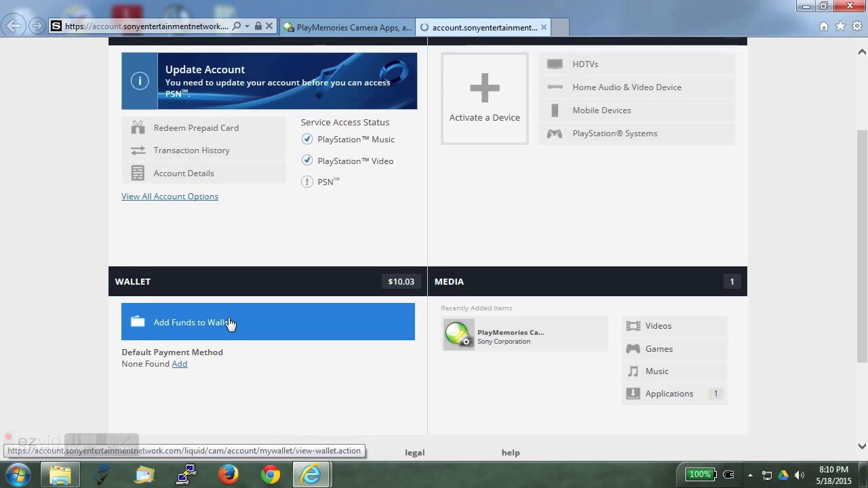
click(193, 323)
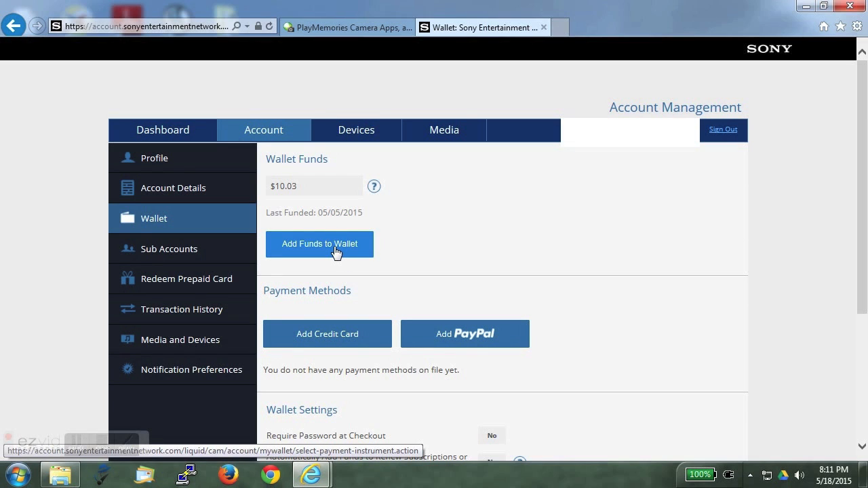
click(320, 245)
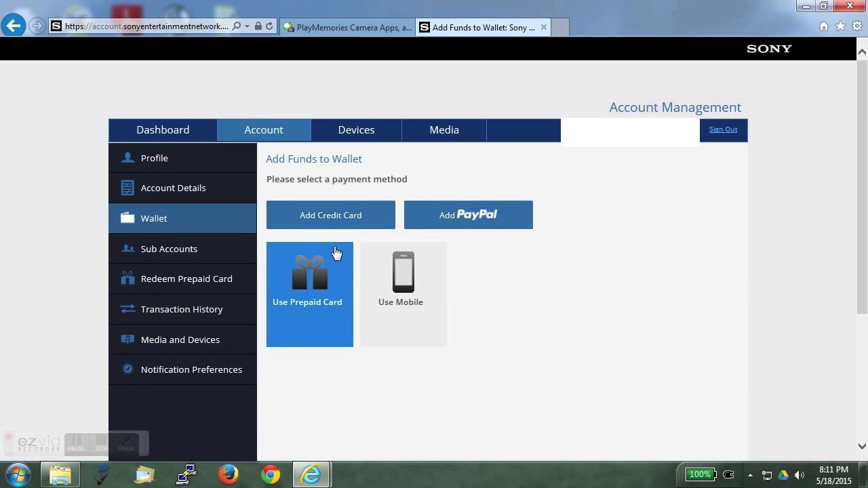
mouse_move(312, 298)
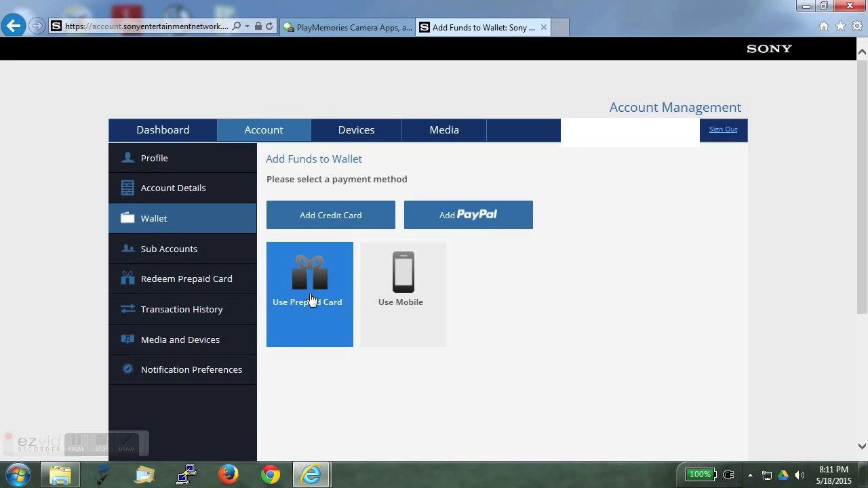
click(309, 292)
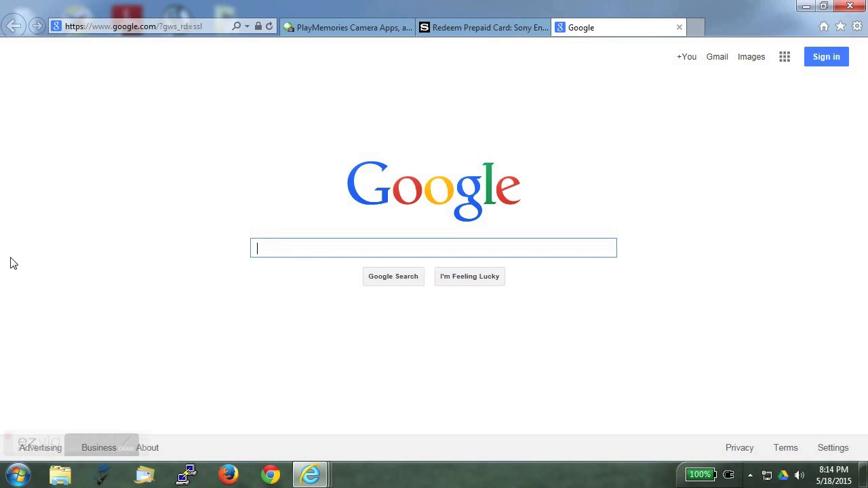
Step: Search Google for 'sony playstation network card us email' and browse the results
text(sony playstation network card us)
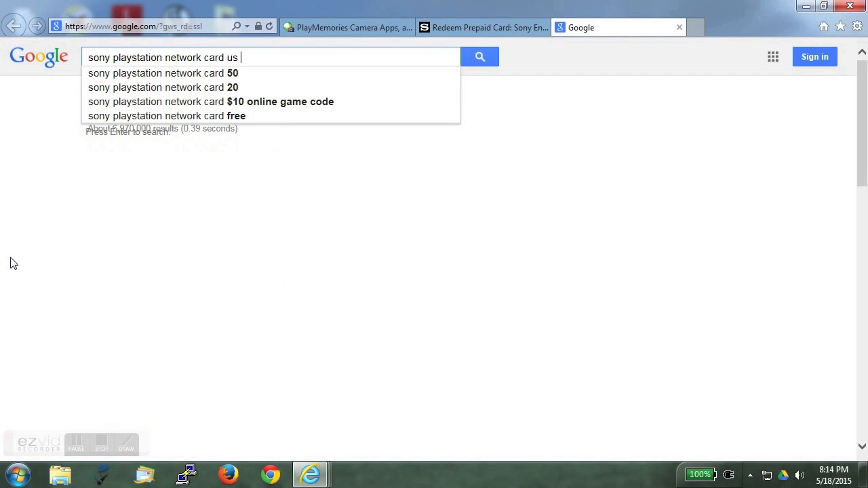
text(email)
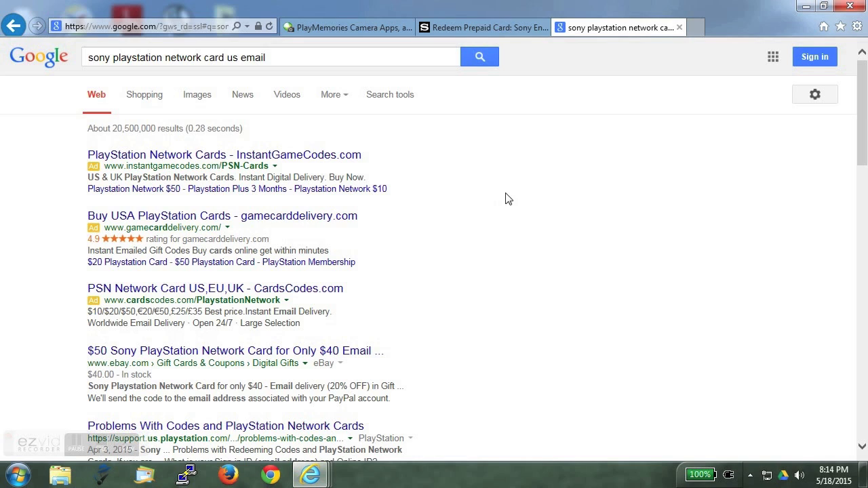
mouse_move(526, 200)
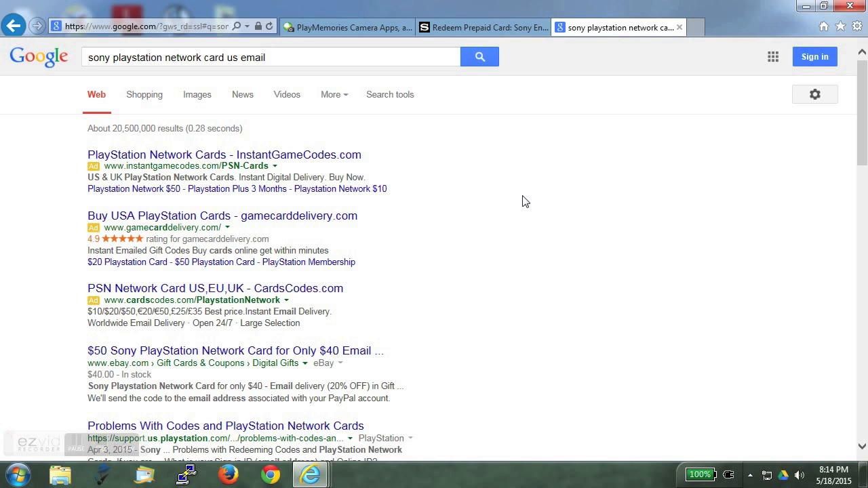
scroll(down, 3)
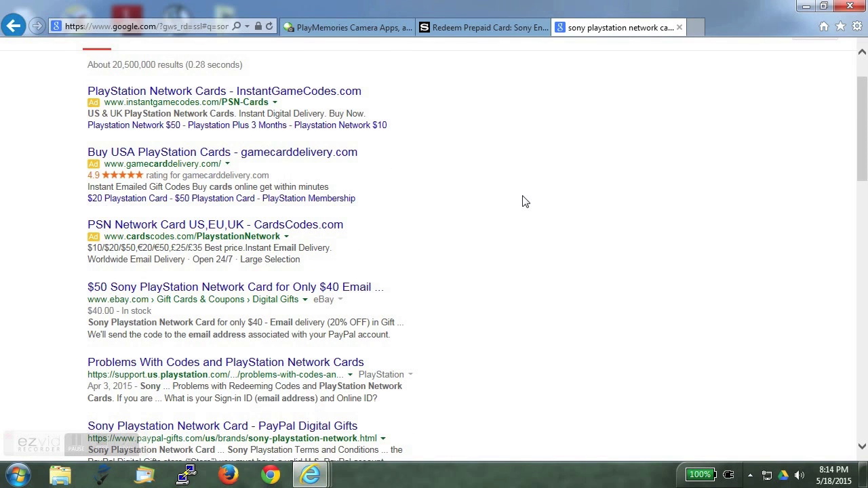
scroll(down, 3)
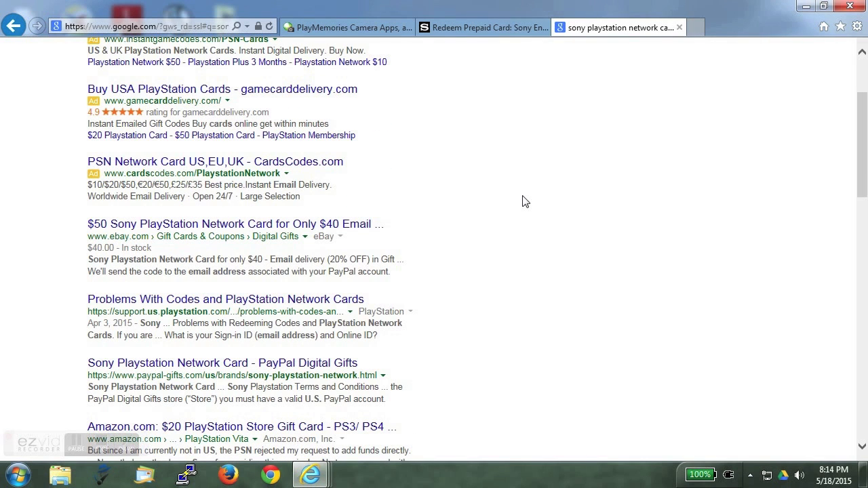
scroll(down, 3)
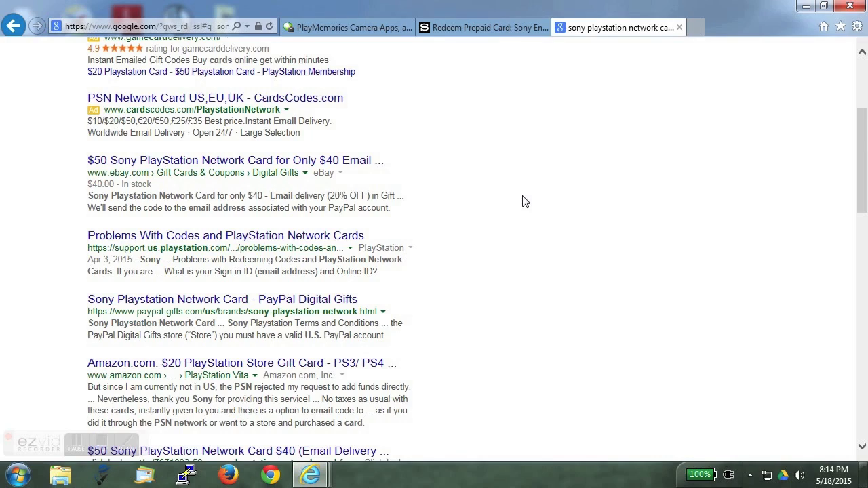
scroll(down, 3)
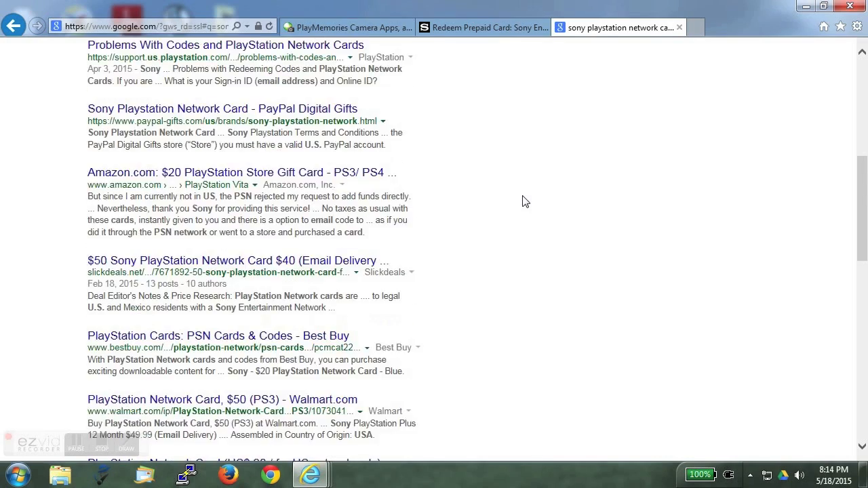
scroll(down, 3)
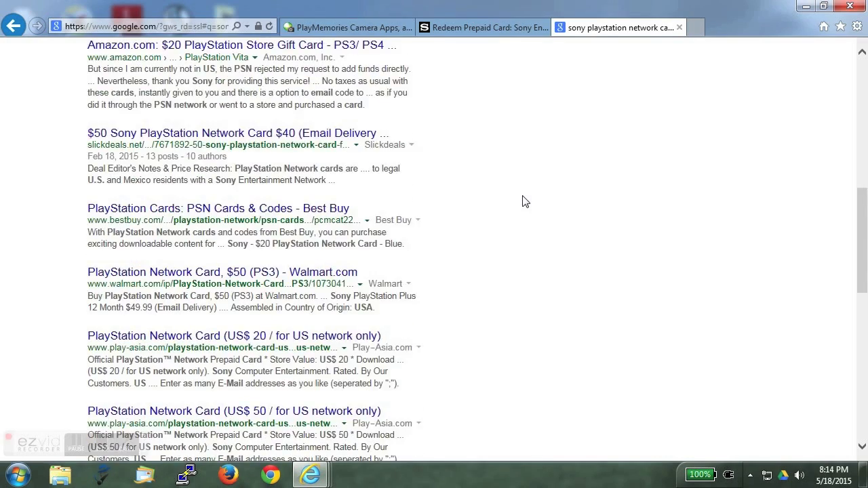
scroll(down, 3)
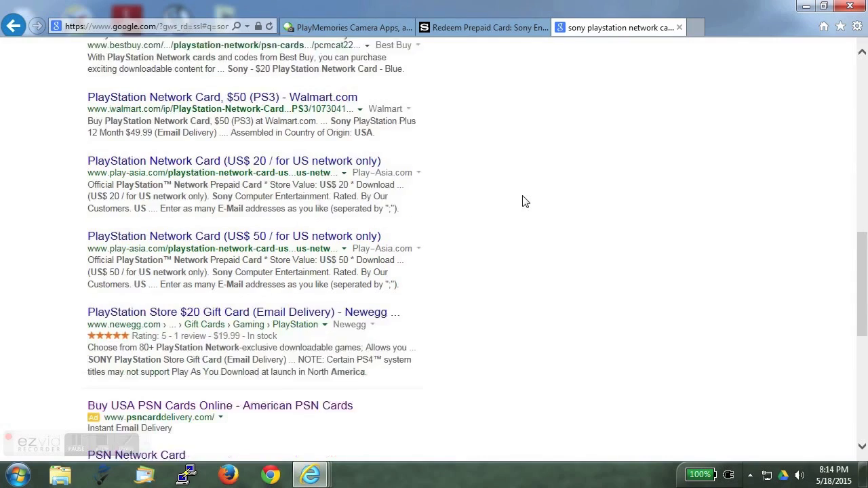
scroll(up, 3)
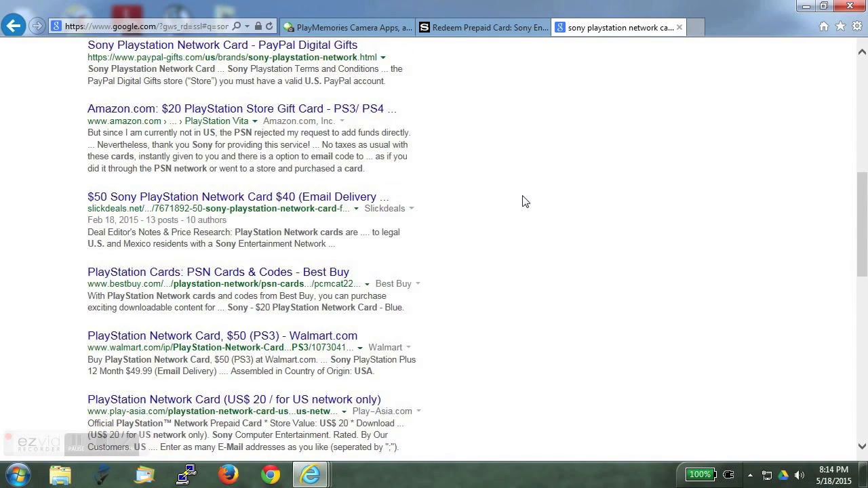
scroll(down, 3)
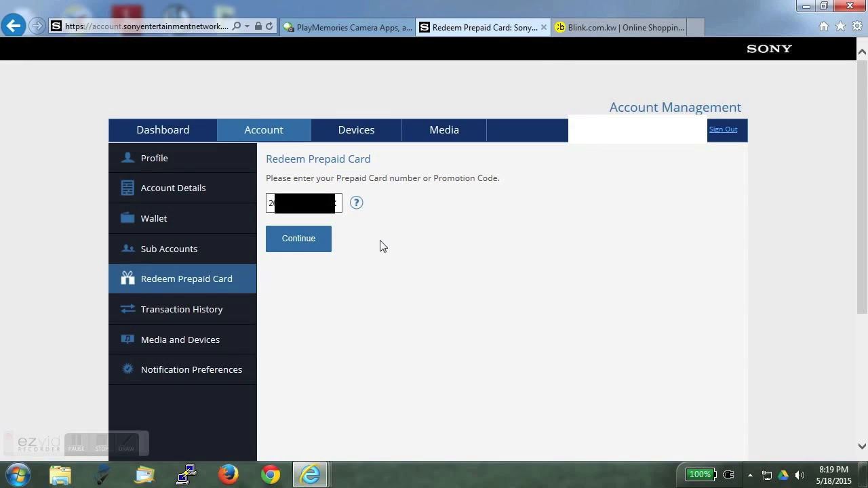
Step: Submit the prepaid card code and confirm adding $10.00 to the wallet
click(299, 239)
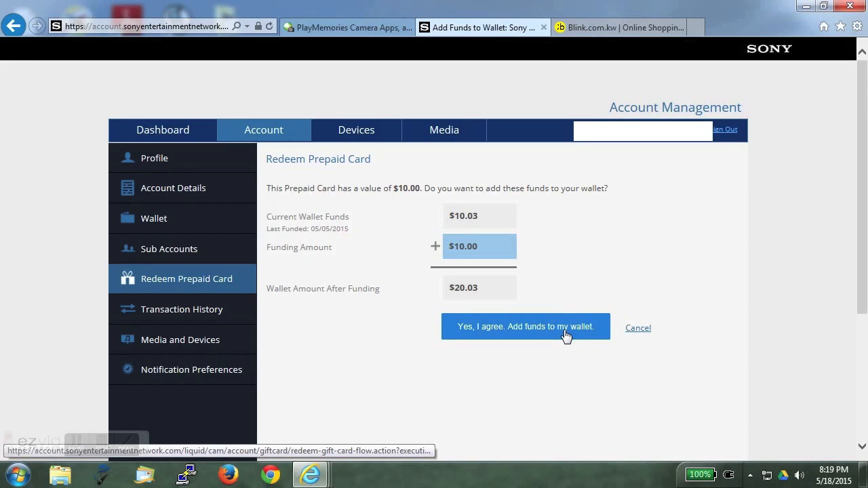
click(525, 327)
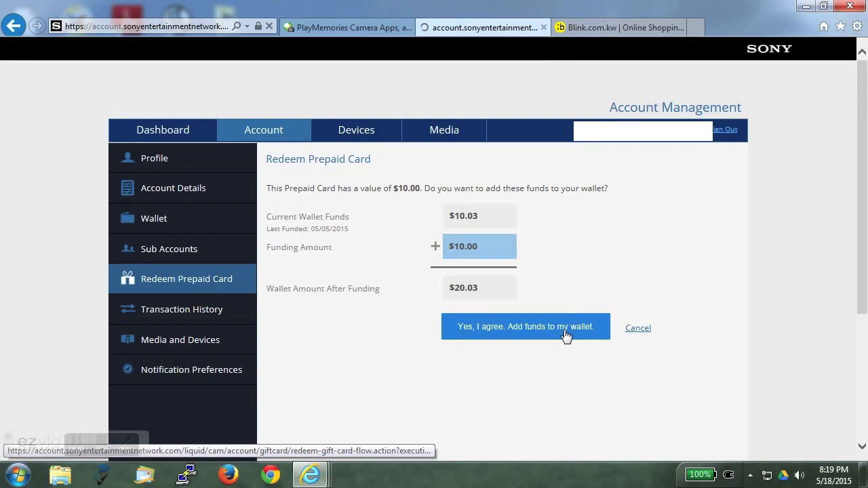
click(525, 326)
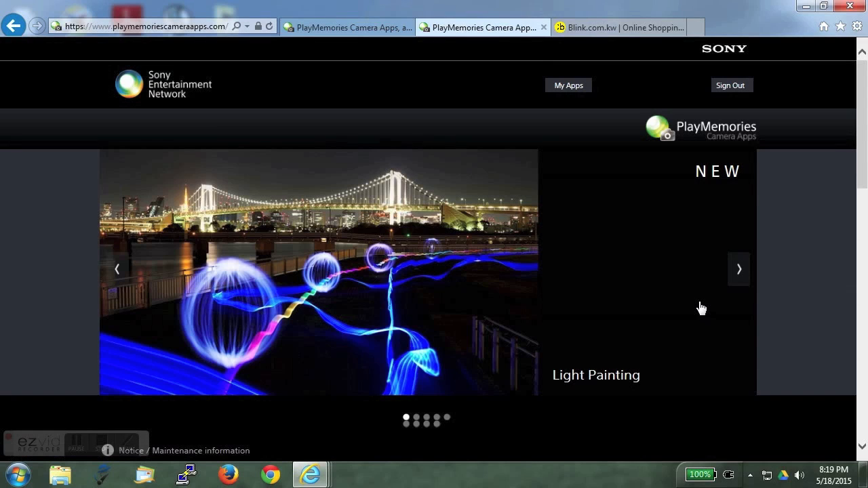
mouse_move(613, 271)
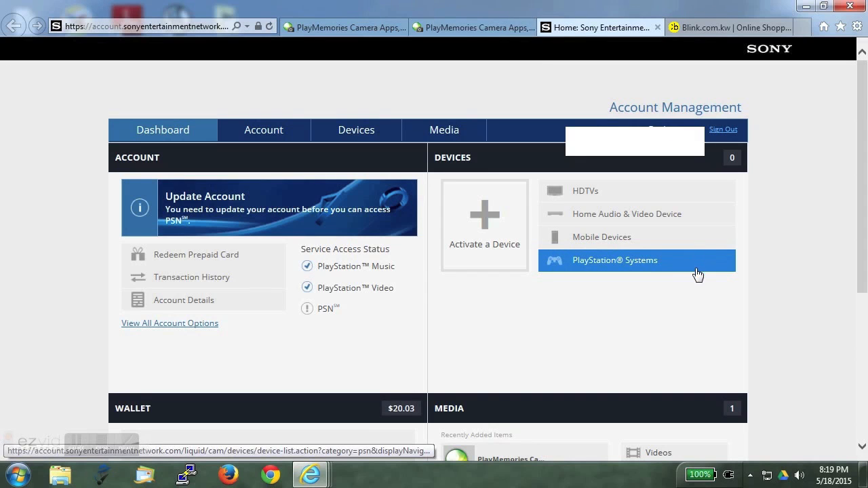
Step: View the dashboard's Wallet panel showing the $20.03 balance
scroll(down, 3)
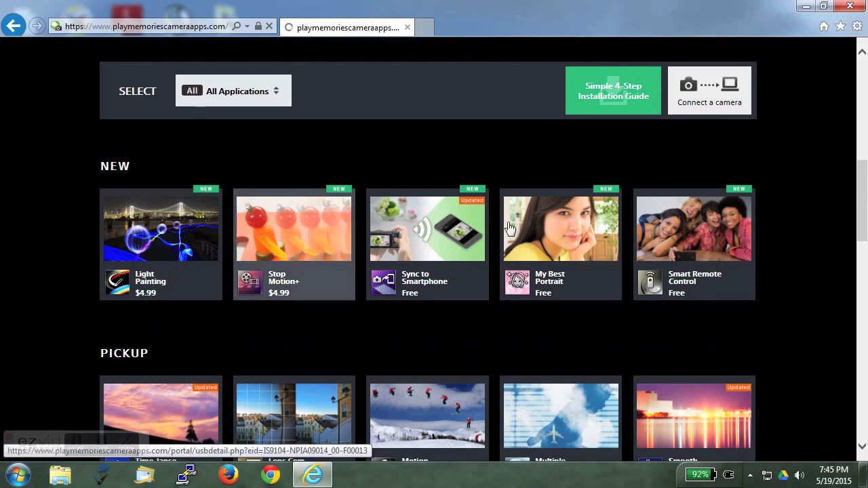
Step: Begin purchasing the $4.99 Light Painting app and accept the terms notice
click(160, 228)
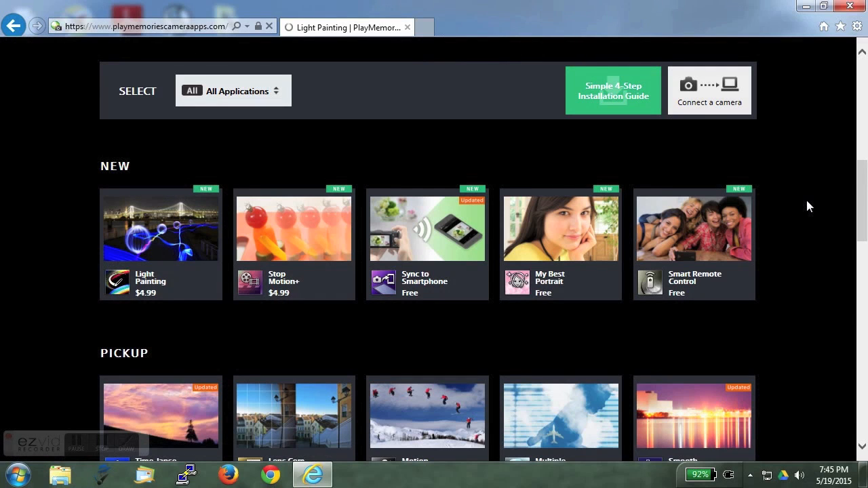
click(160, 228)
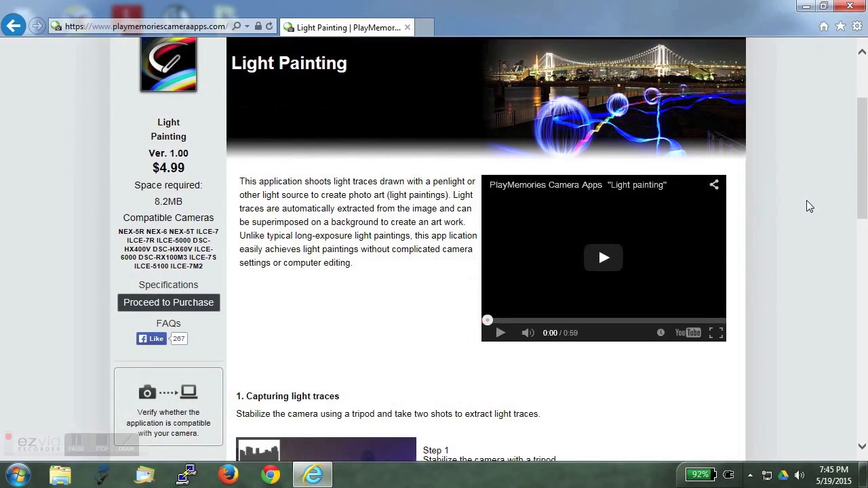
click(168, 302)
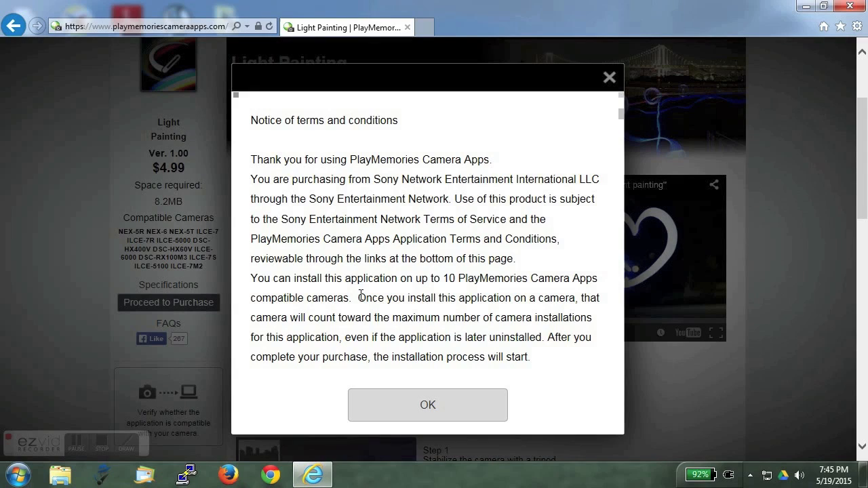
click(427, 404)
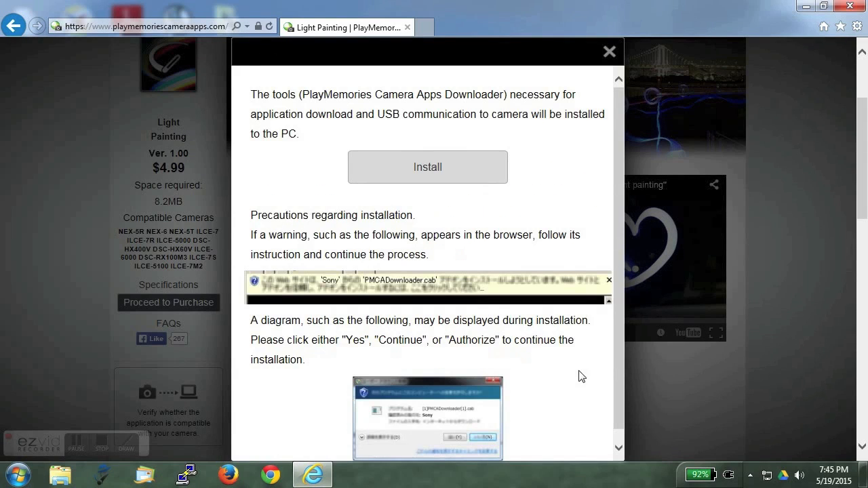
Step: Install the Camera Apps Downloader on the PC and reload to continue the purchase
click(427, 167)
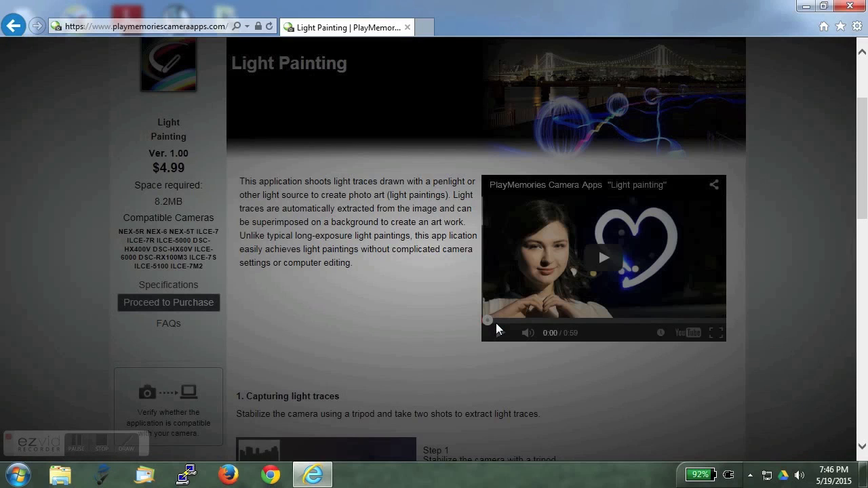
click(168, 303)
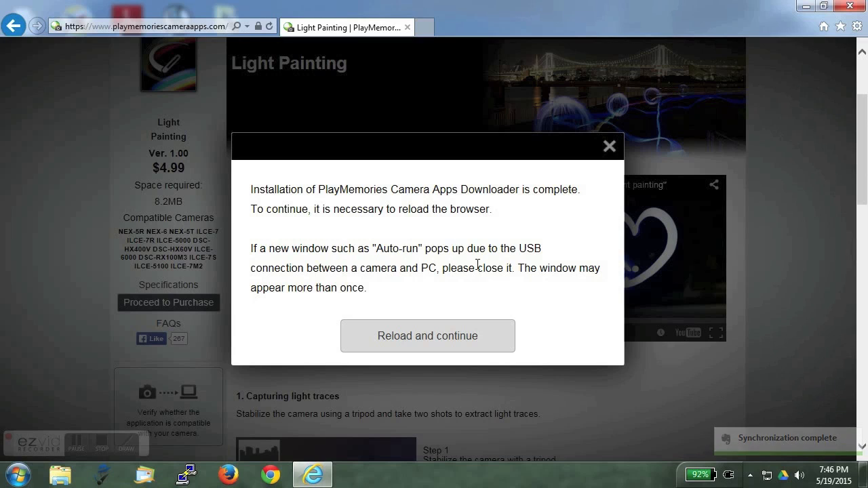
mouse_move(521, 300)
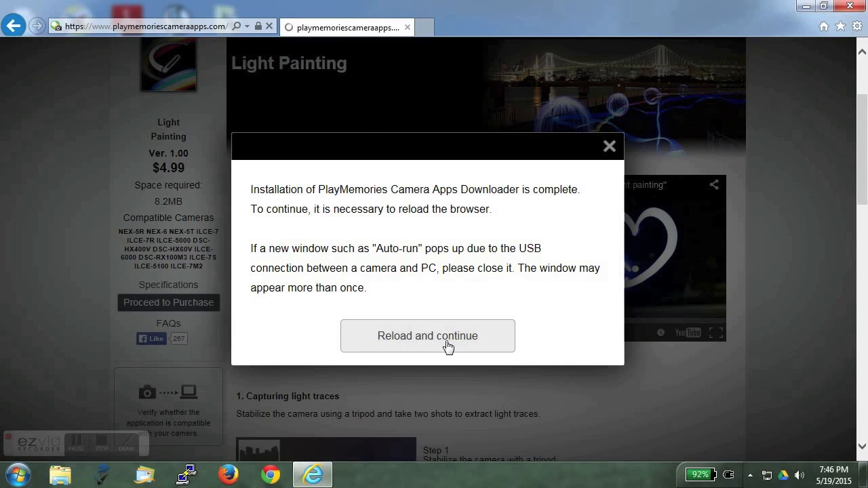
click(427, 337)
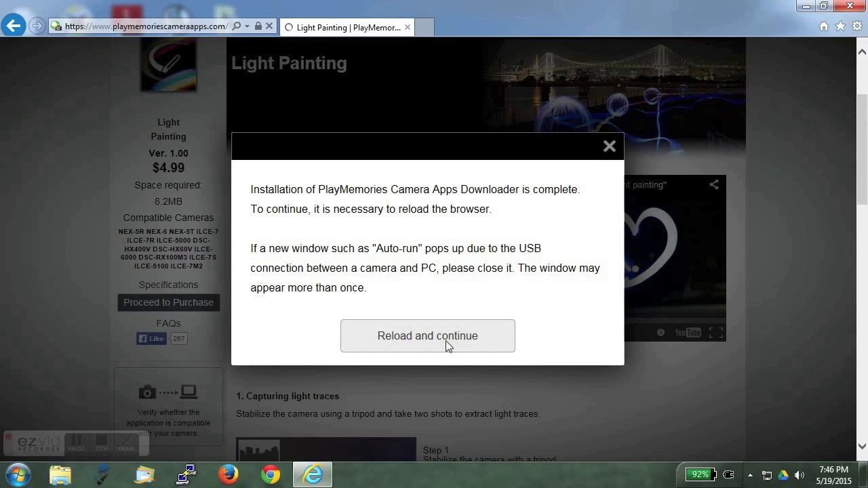
click(427, 336)
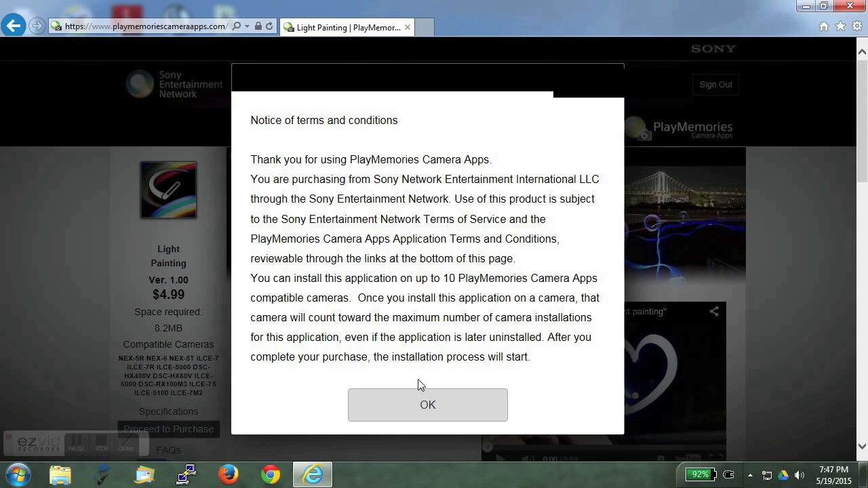
Step: Accept the terms and verify the USB-connected ILCE-6000 camera, dismissing AutoPlay
click(427, 404)
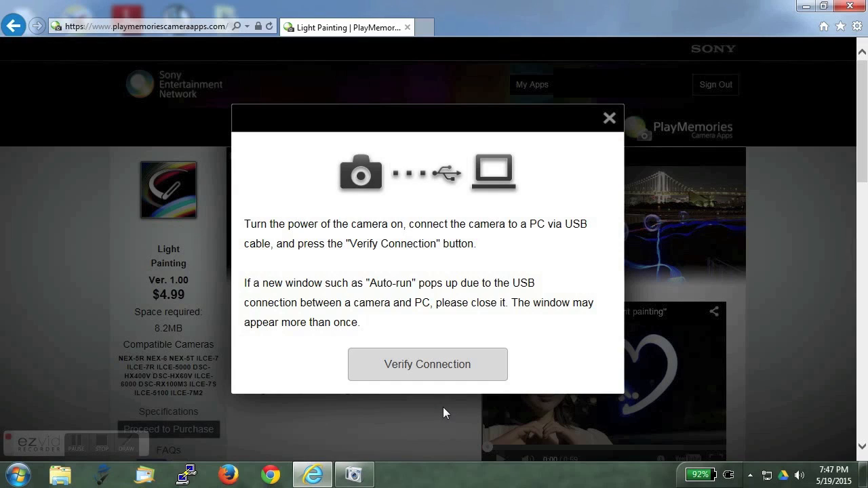
click(608, 117)
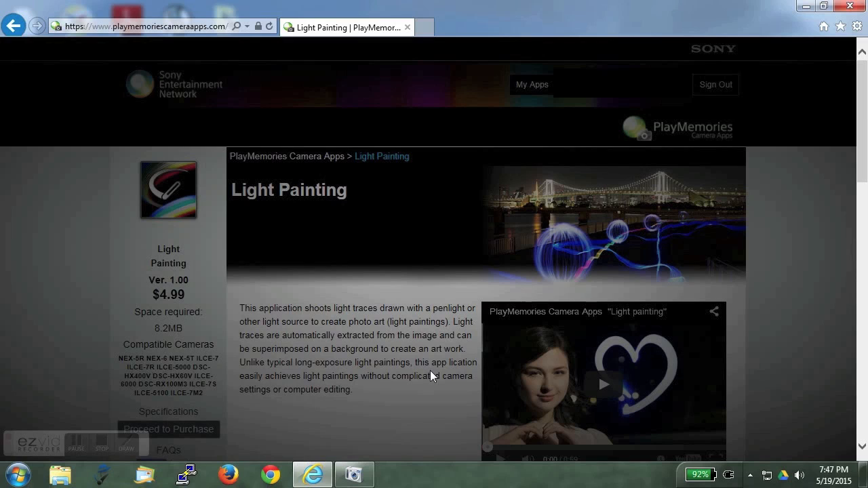
click(168, 429)
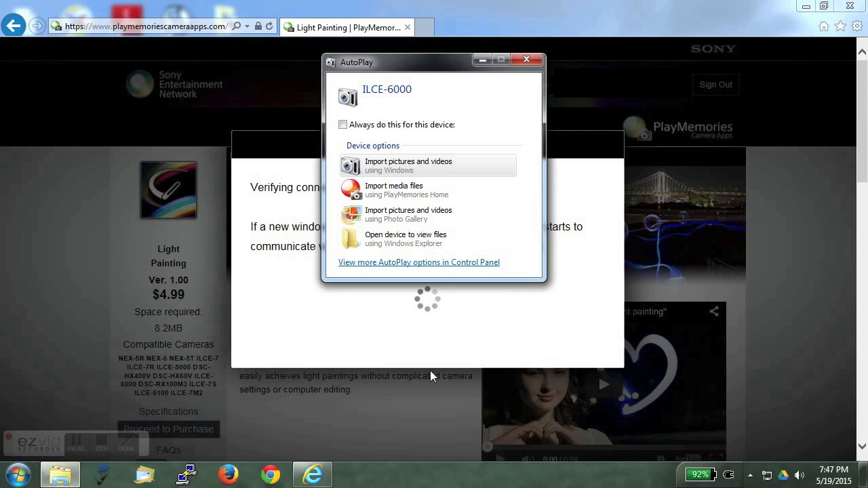
click(527, 59)
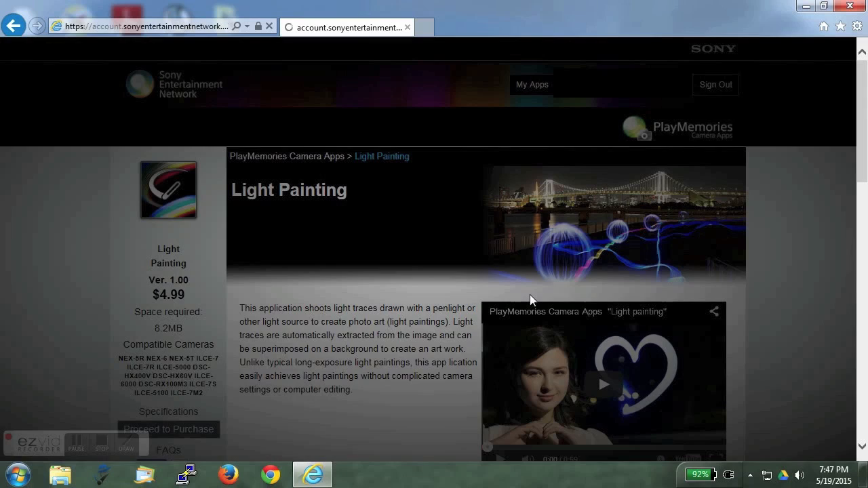
click(169, 429)
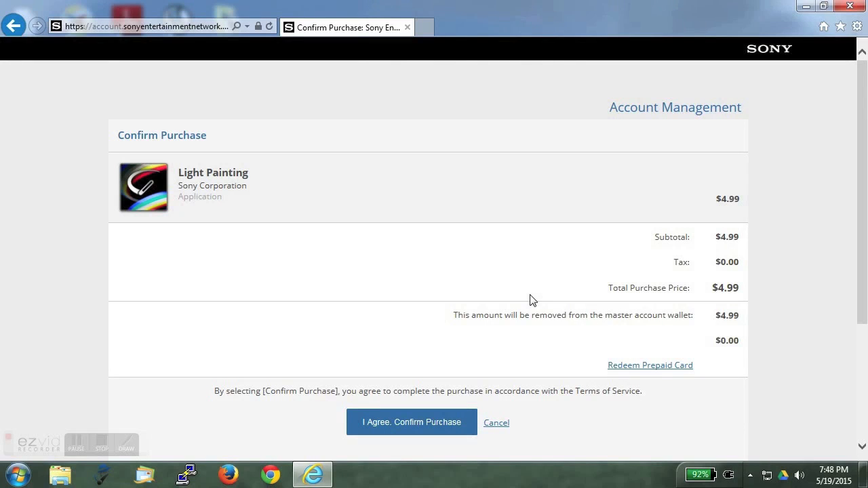
mouse_move(540, 400)
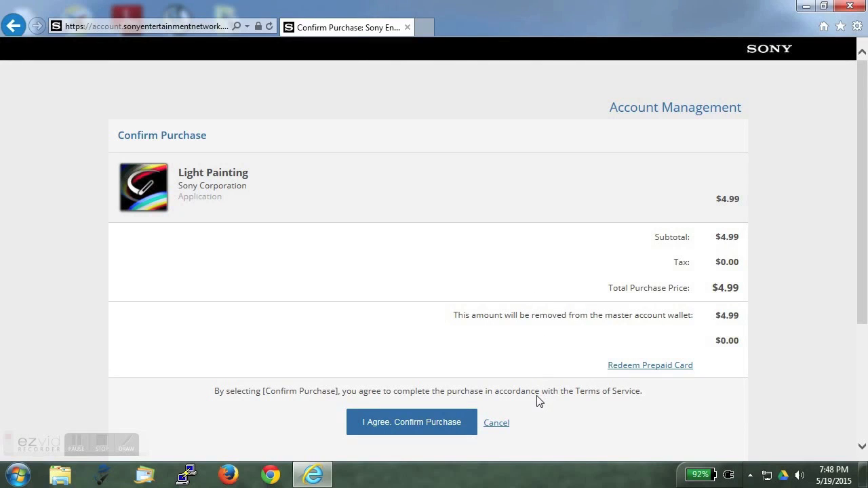
mouse_move(412, 423)
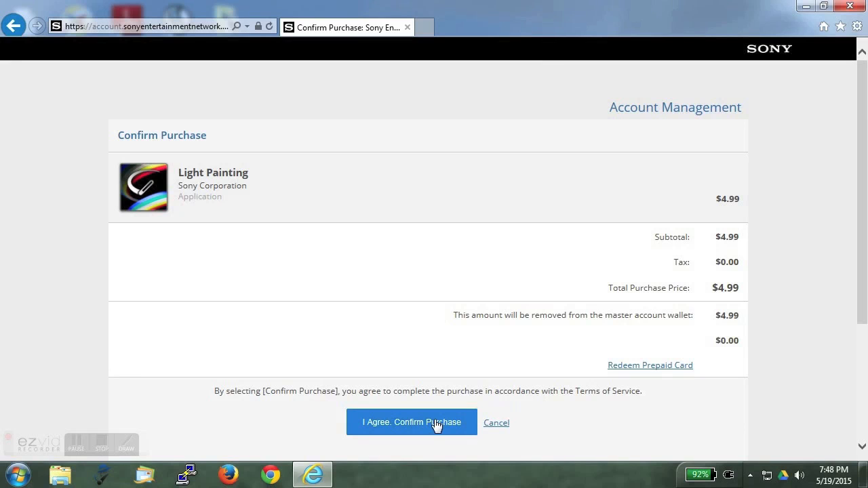
Step: Confirm the $4.99 Light Painting purchase from the wallet and return to its app page
click(412, 422)
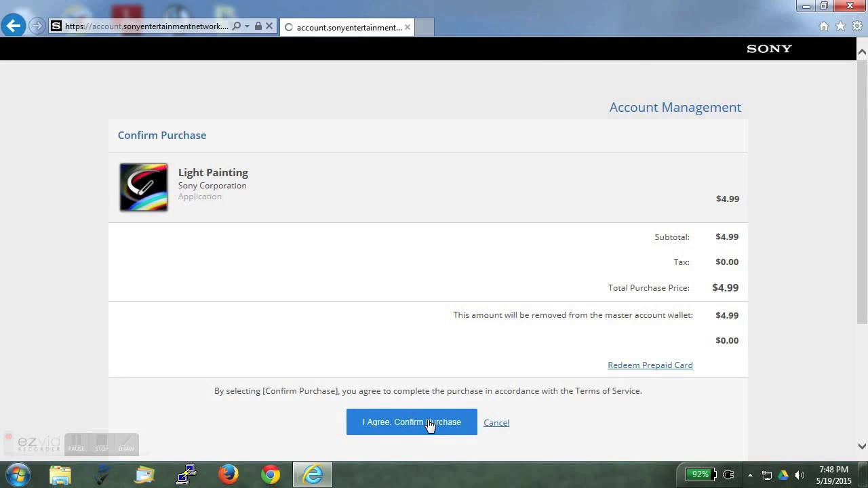
click(411, 423)
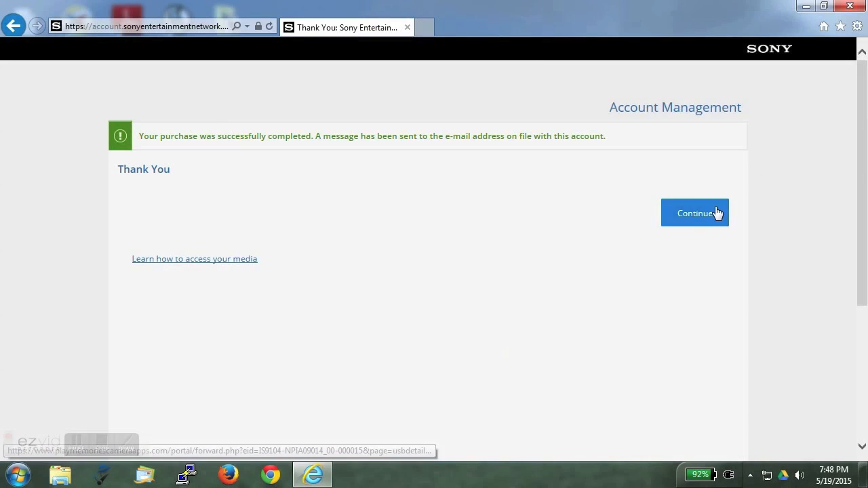
click(694, 212)
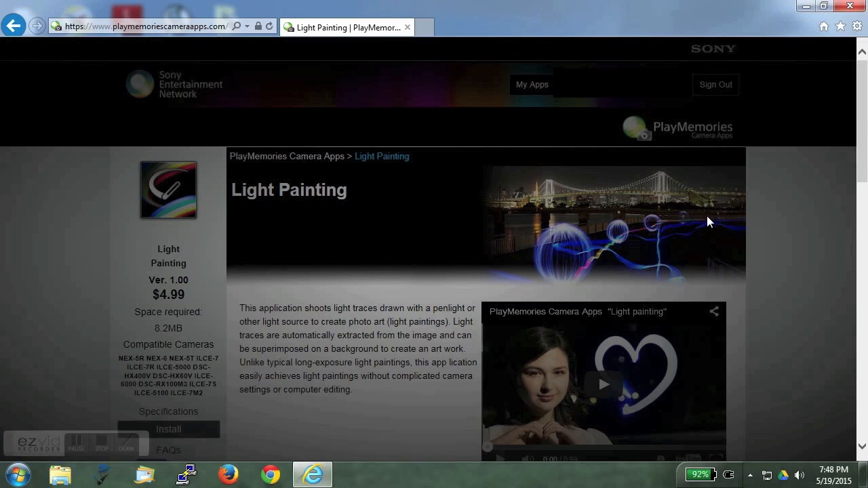
Step: Install Light Painting onto the connected camera and acknowledge the completion notice
click(168, 429)
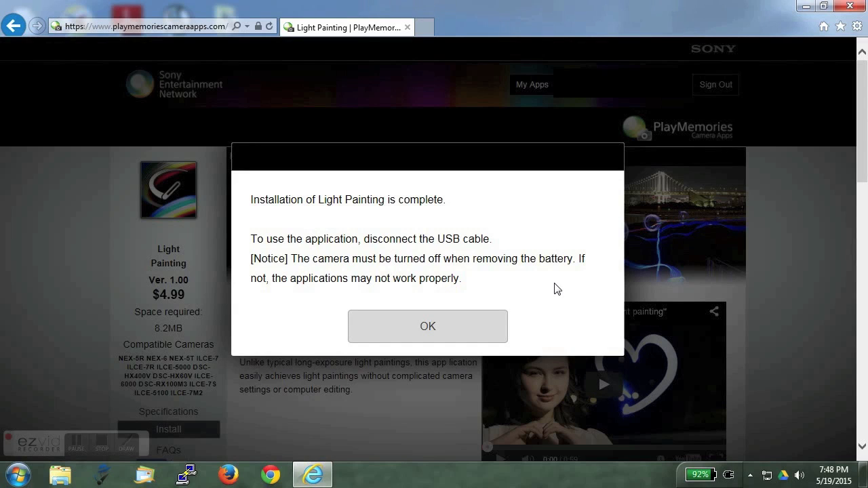
mouse_move(545, 323)
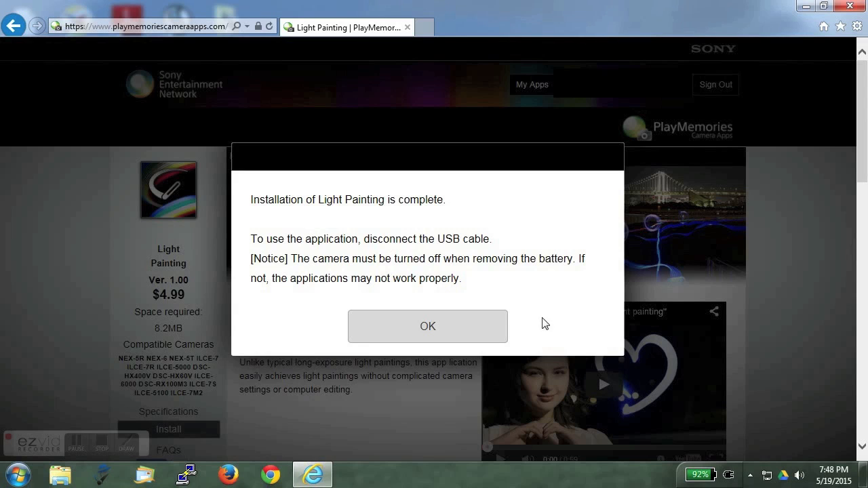
click(427, 326)
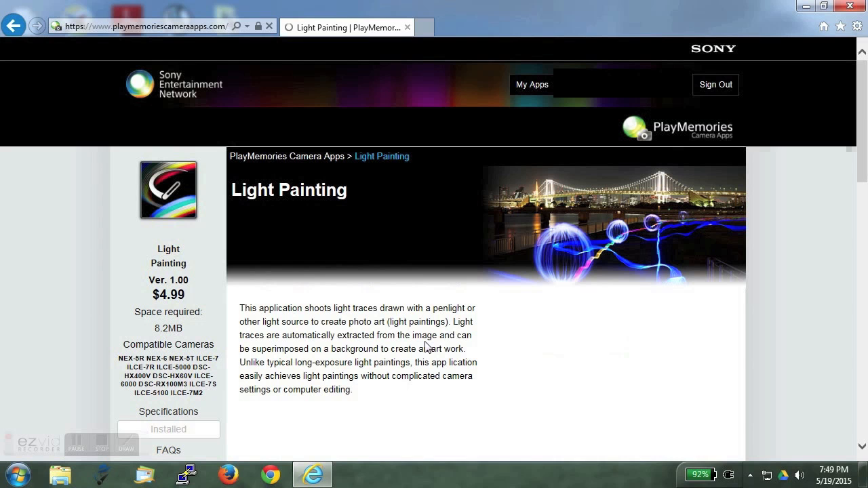